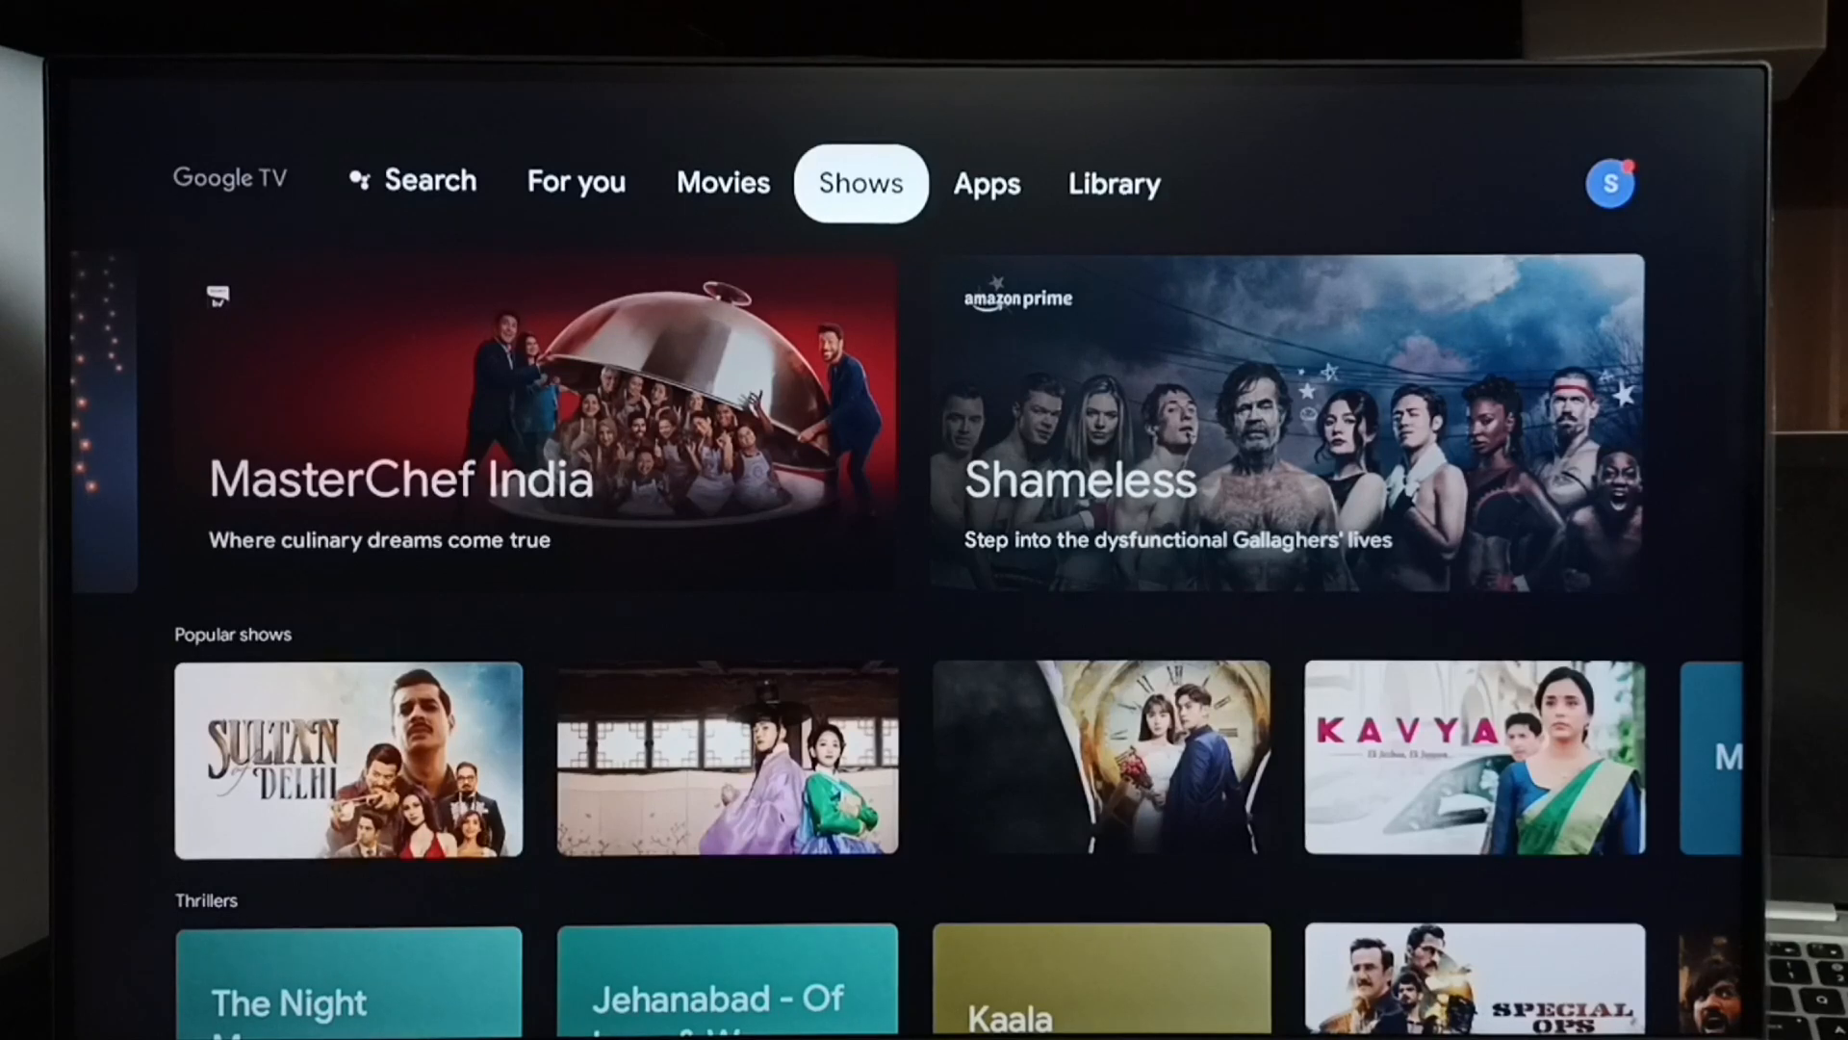
- Show the profile panel with Settings and the System Update 20221203 notification
left_click(986, 183)
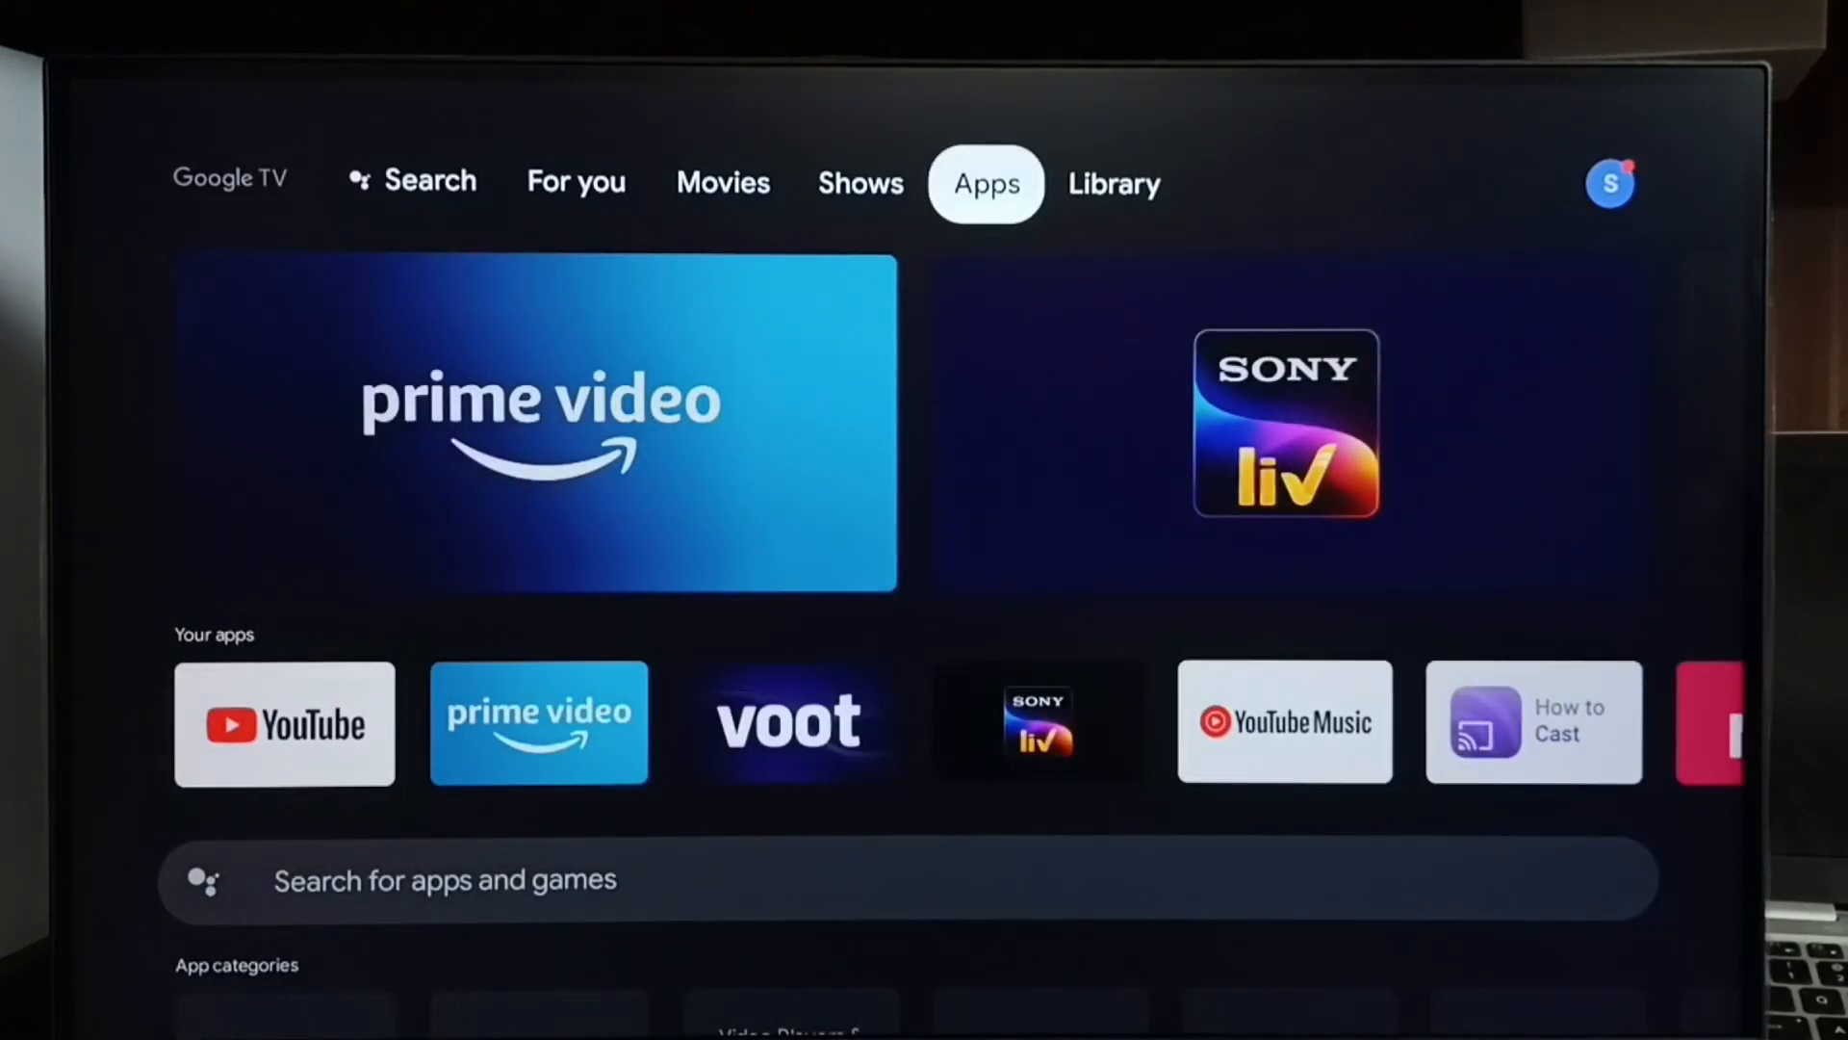
left_click(1113, 185)
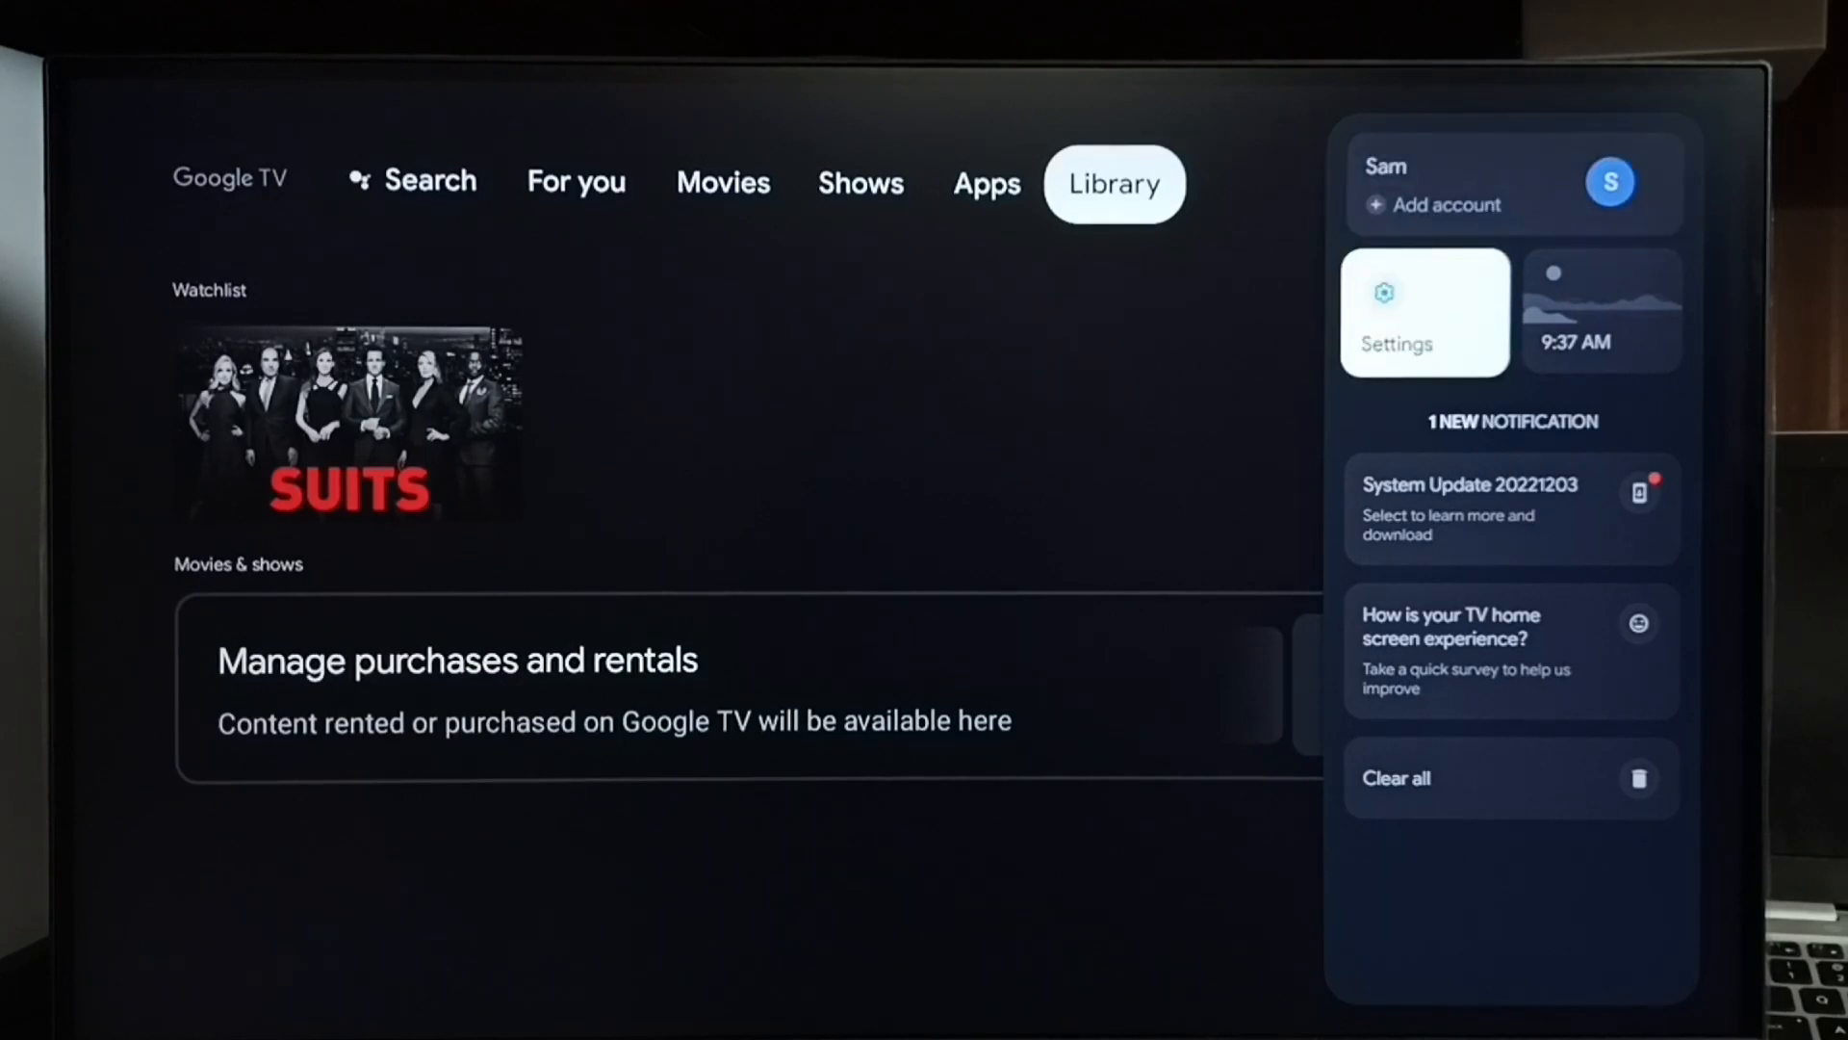
- Reach Settings > System > About and run the system update check
left_click(1421, 310)
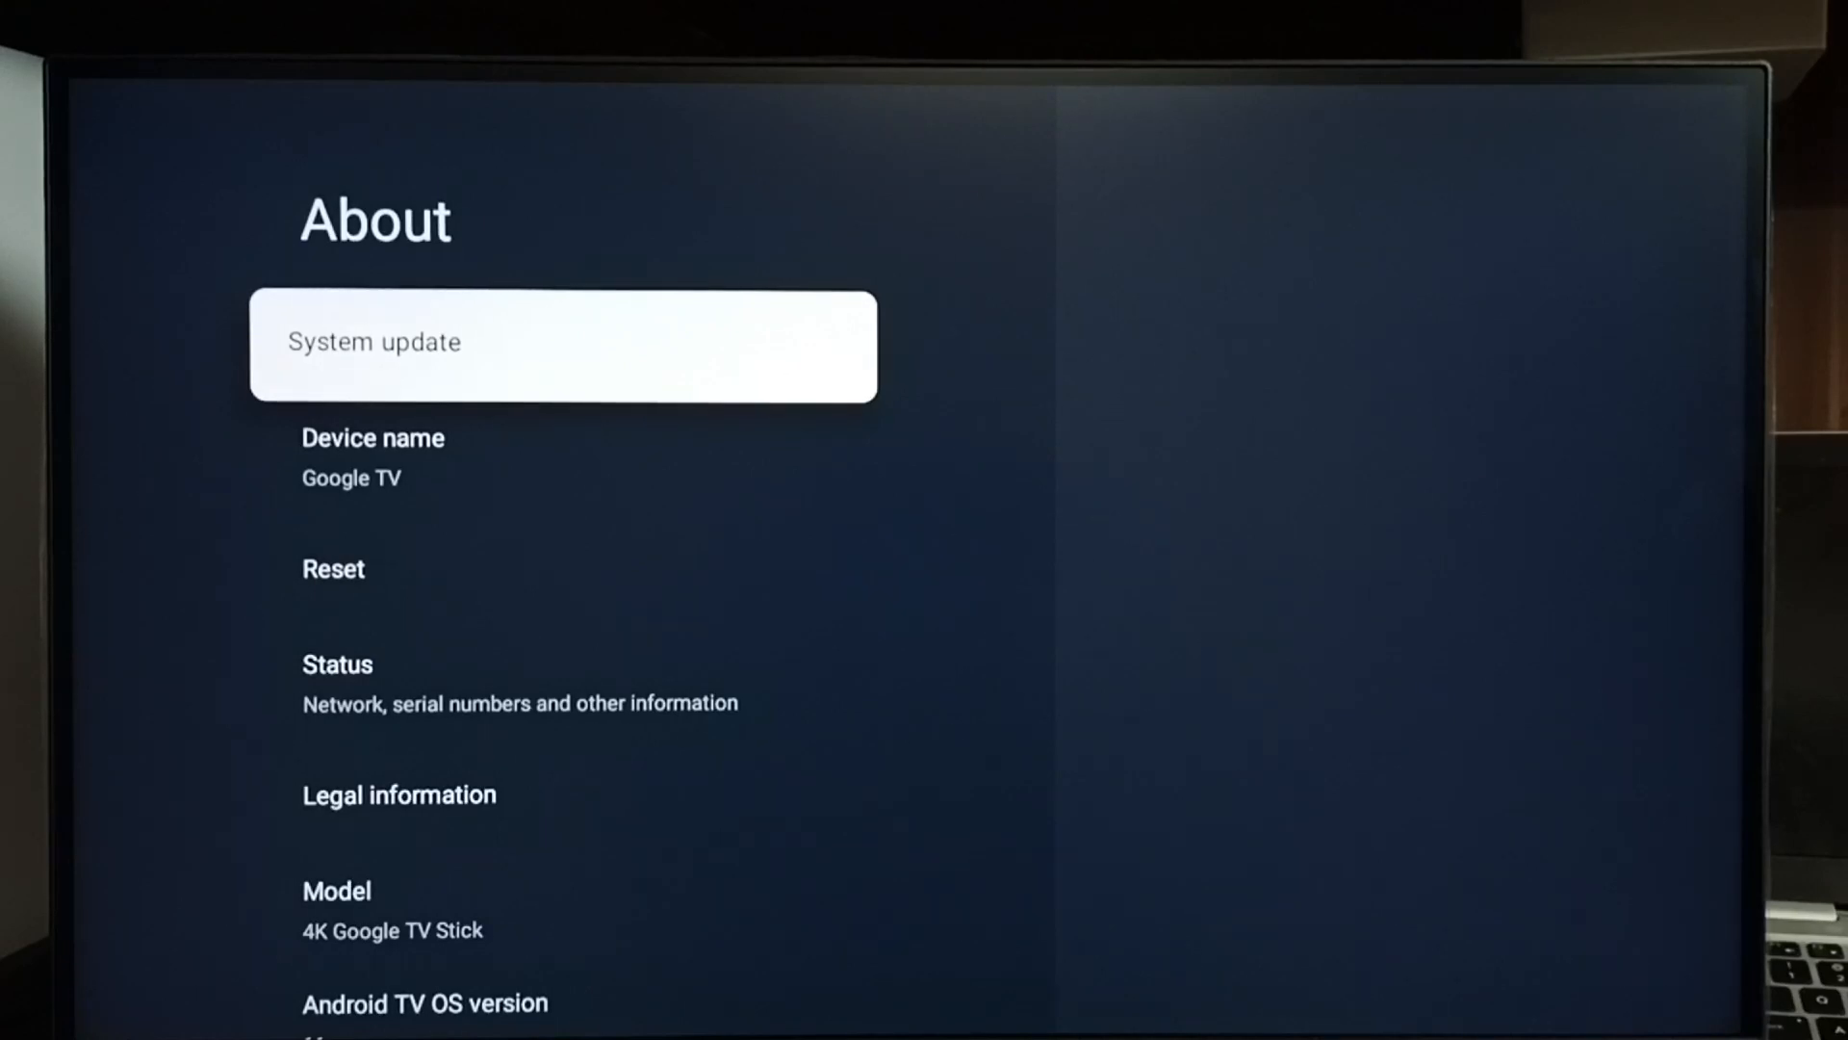
left_click(562, 345)
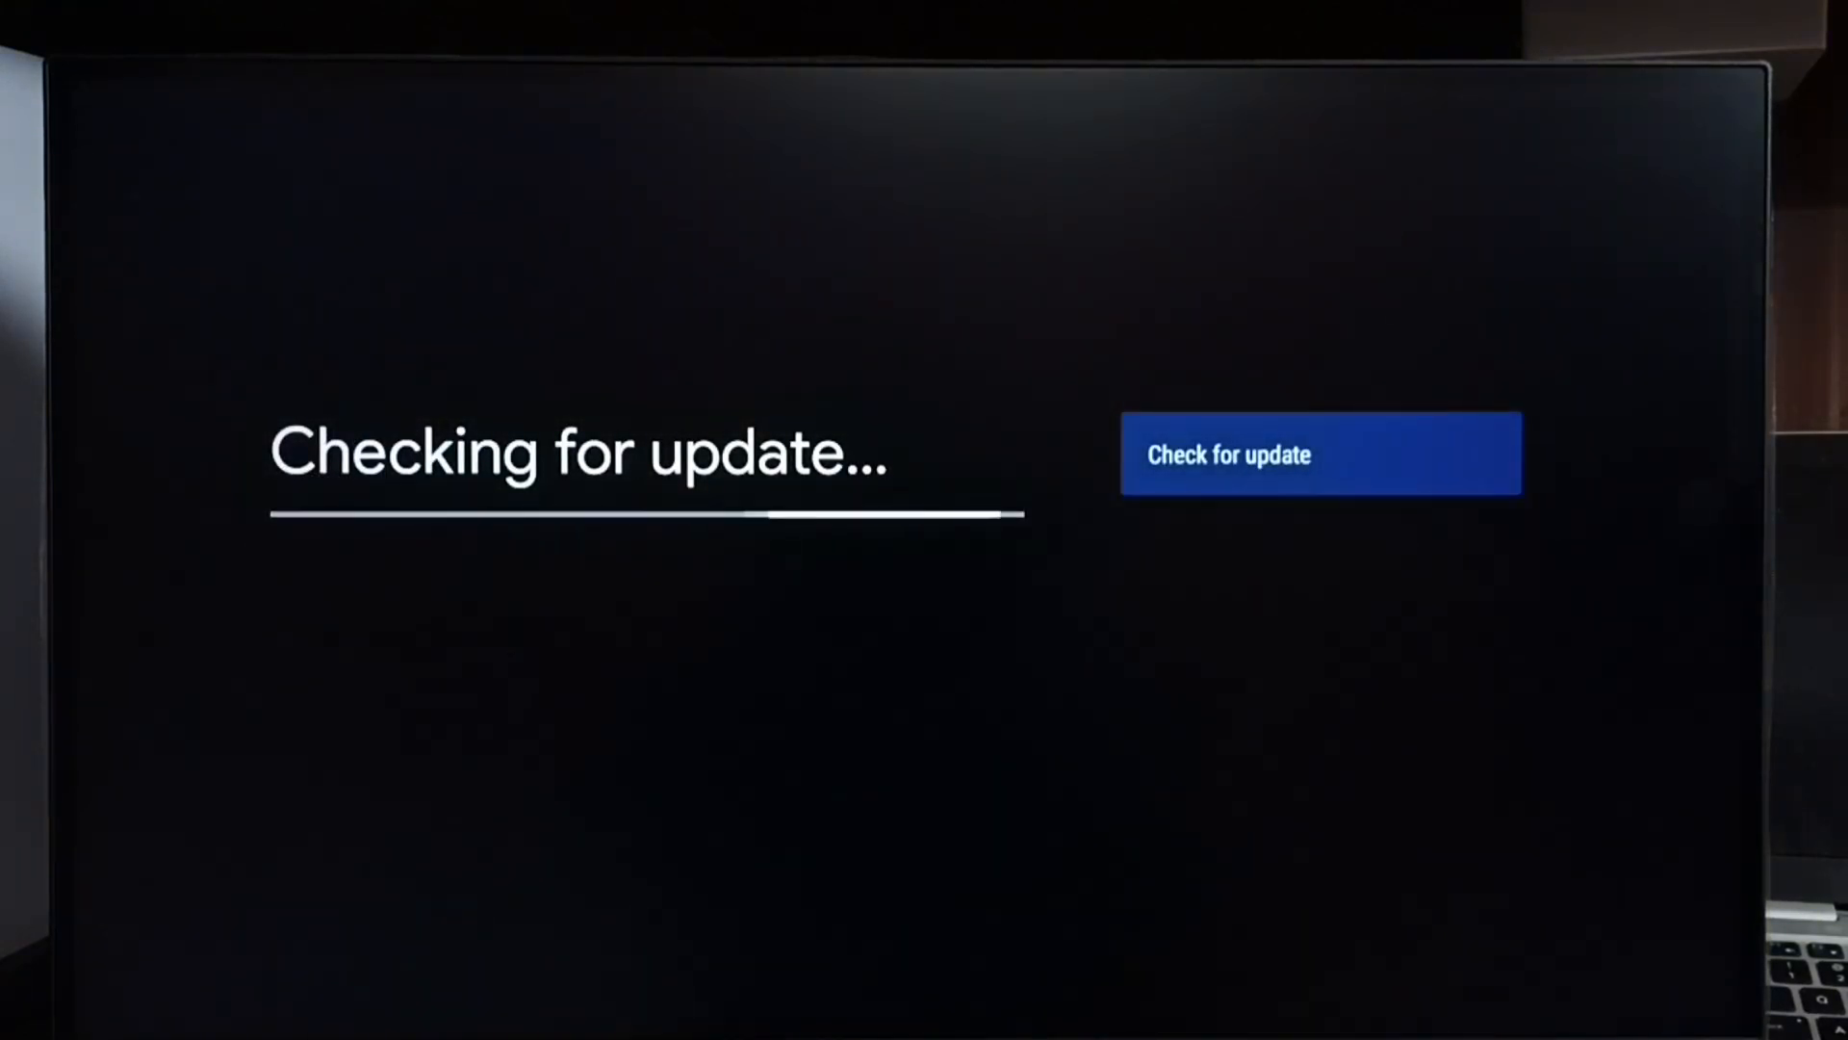